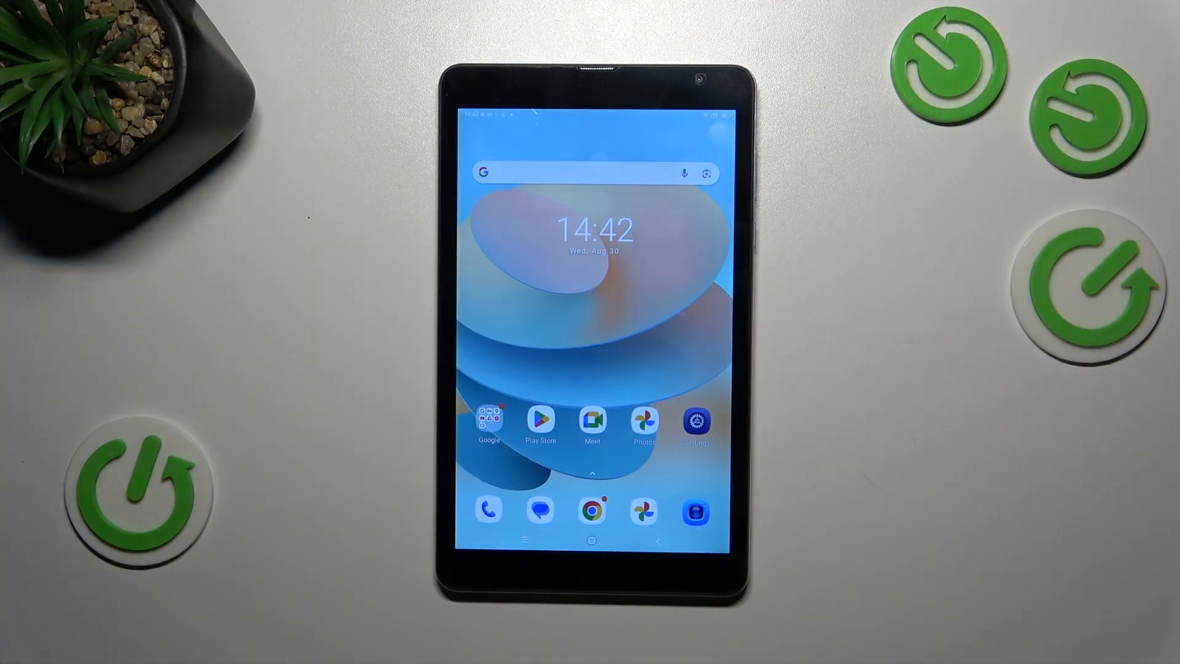
Dial the *#06# code in the Phone dialer to show IMEIs and serial number
left_click(489, 510)
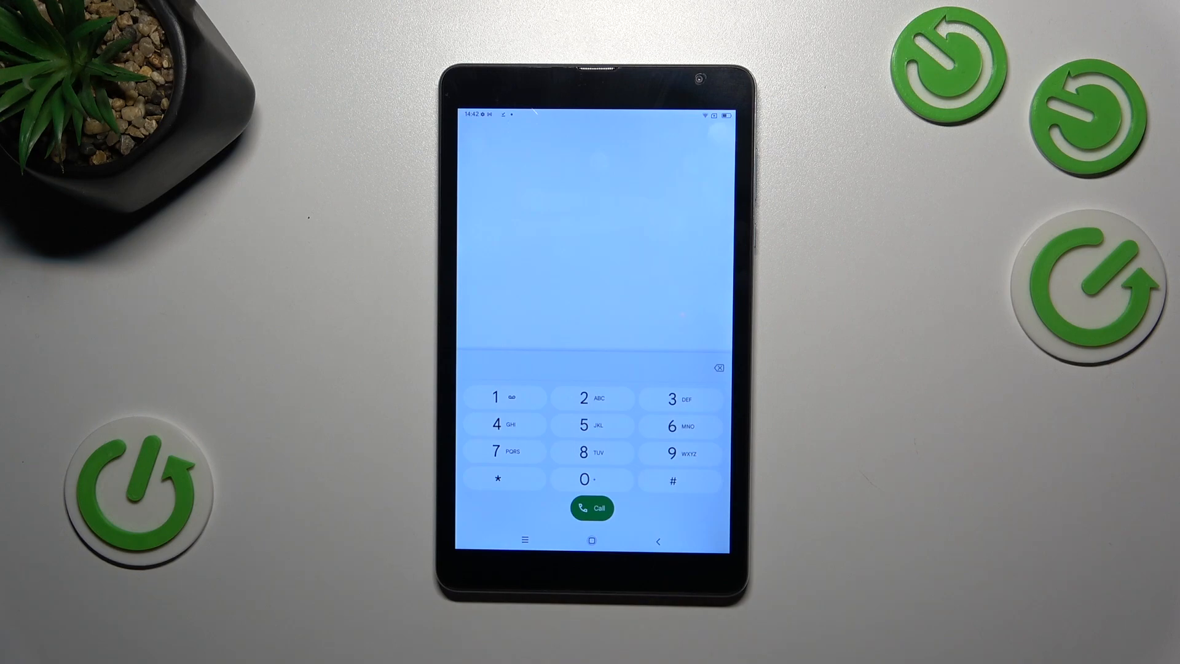
left_click(672, 479)
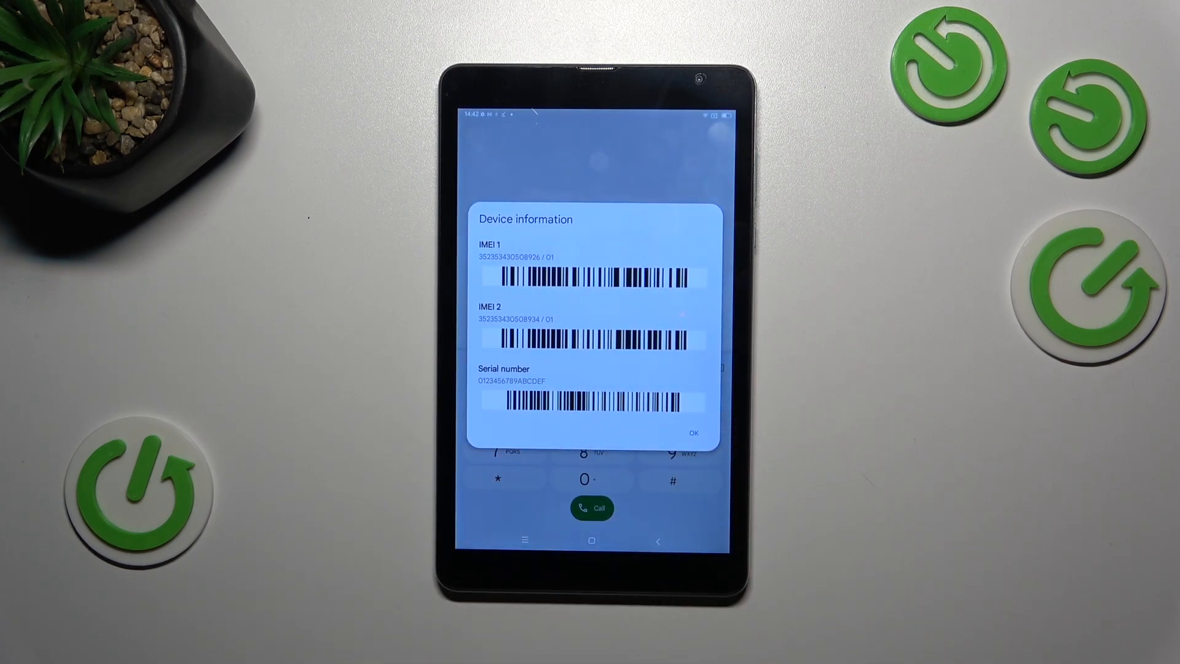
Dismiss the popup, go Home and reach Settings > About tablet
left_click(693, 432)
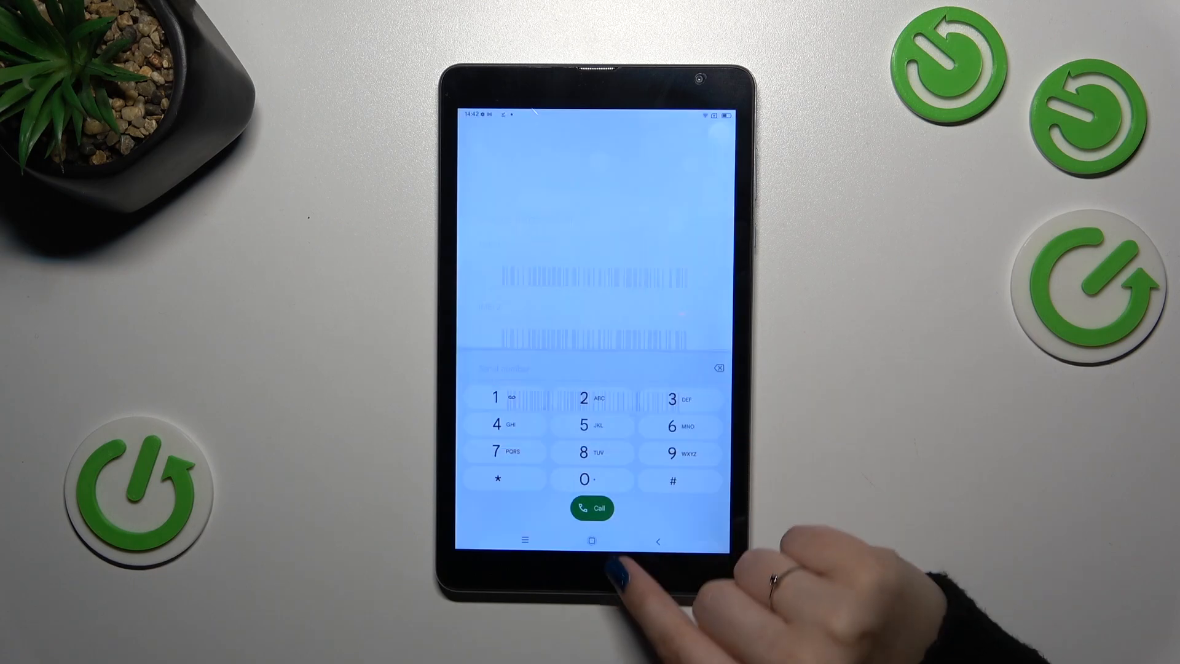
left_click(591, 540)
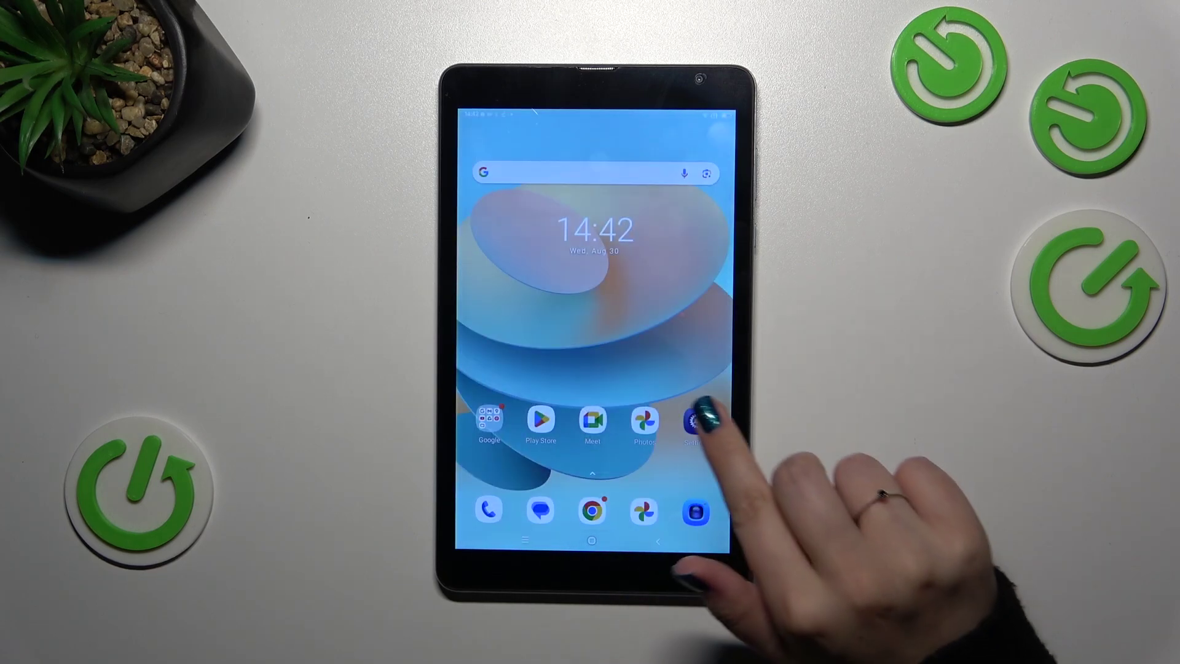
left_click(700, 427)
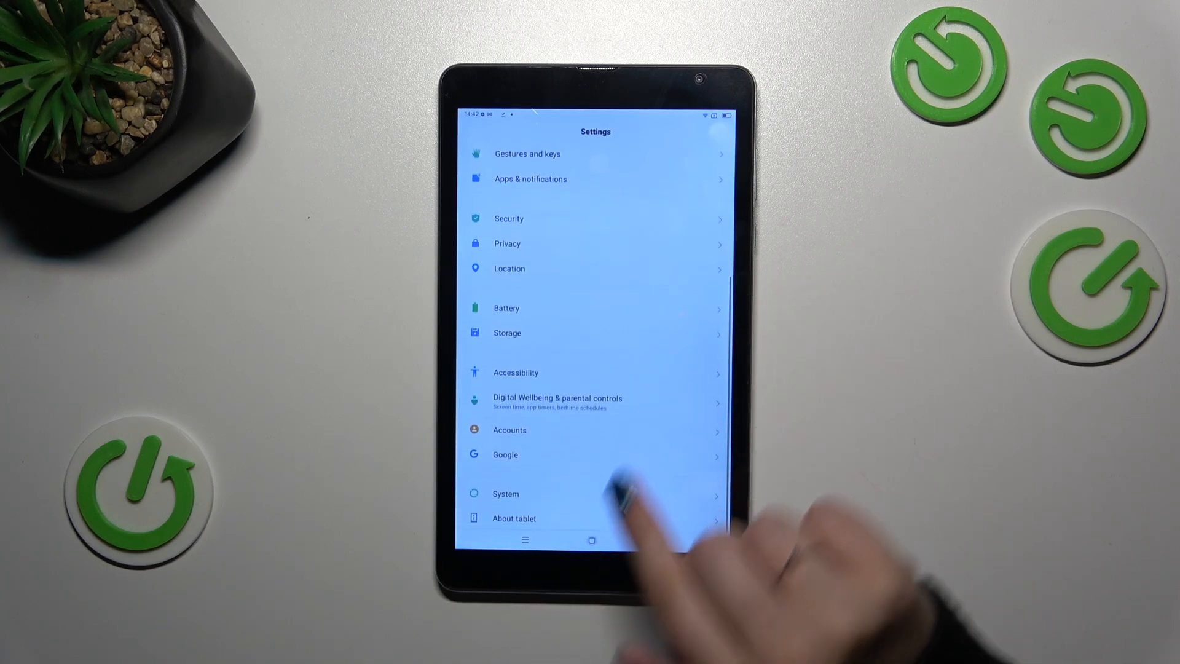
left_click(514, 518)
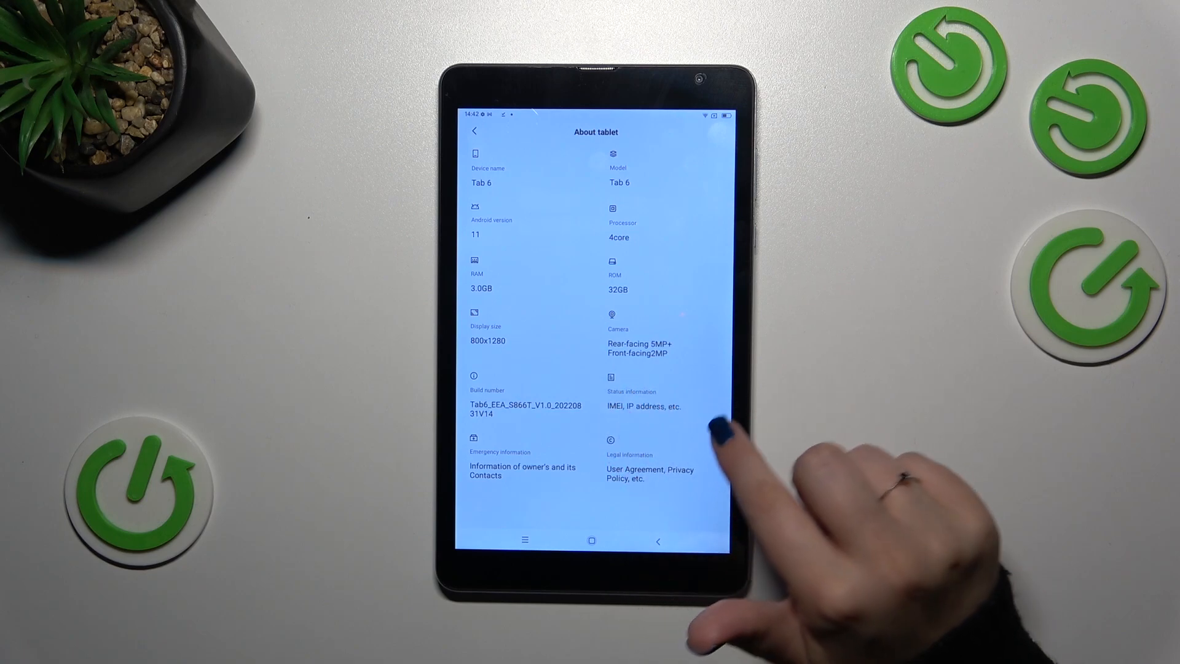
View the serial number under Status information, then return to the home screen
left_click(641, 395)
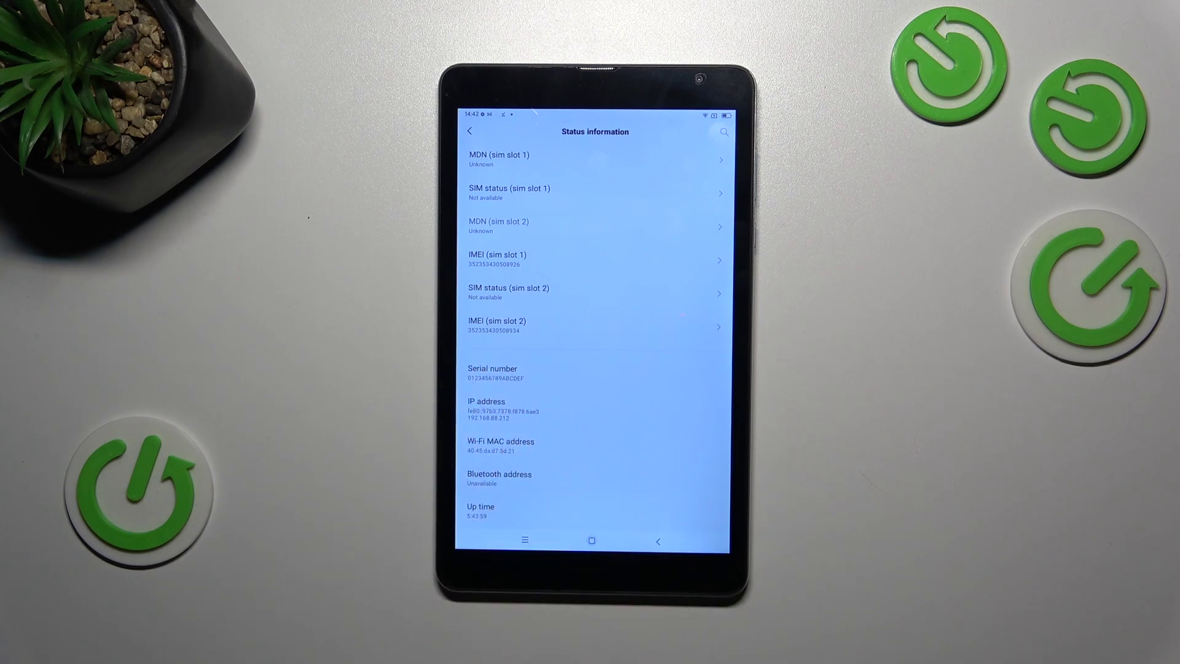
left_click(591, 540)
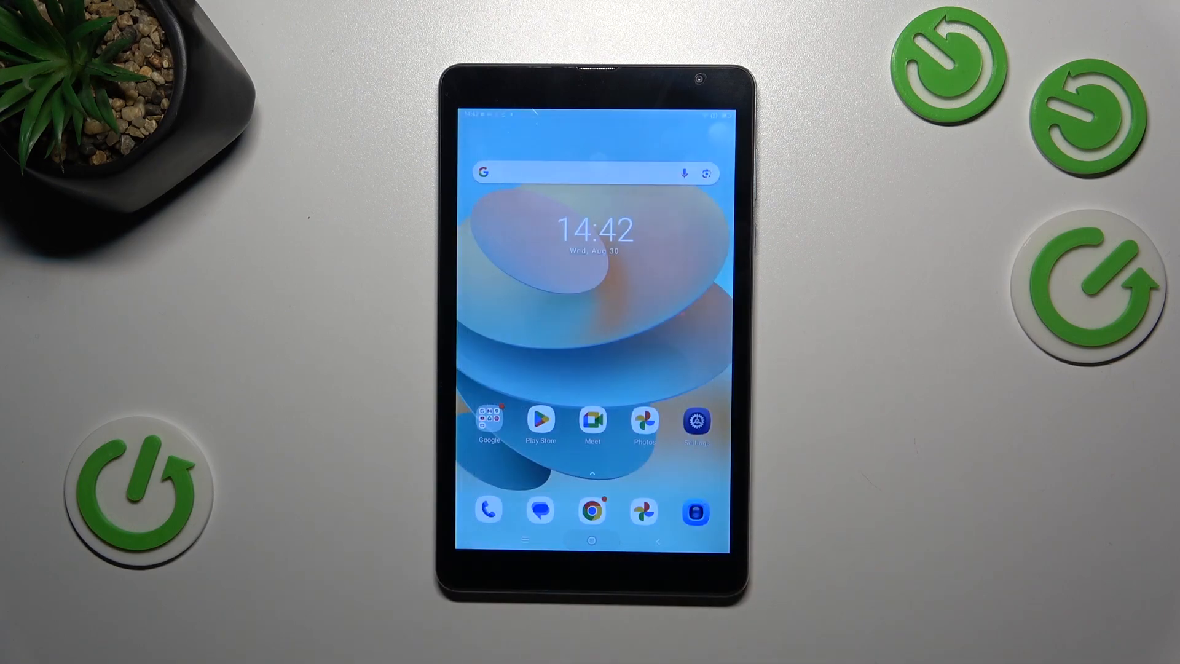